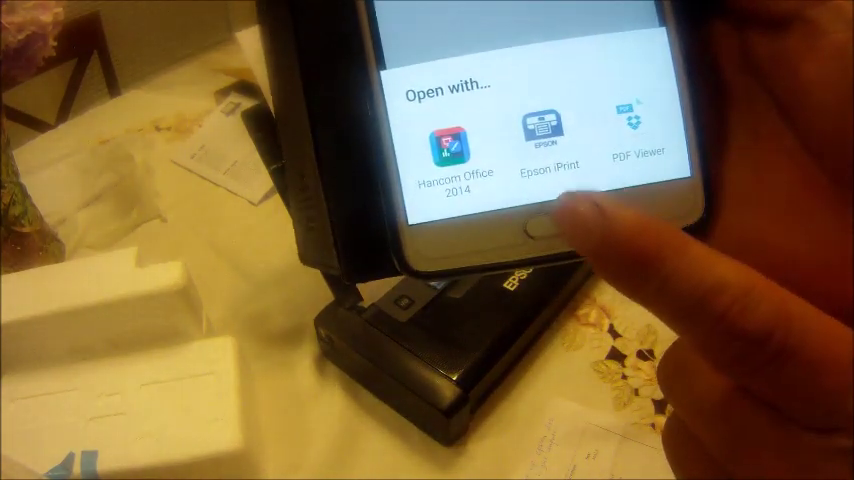
- Choose Epson iPrint from the 'Open with...' sheet to show the document's print preview
{"action": "left_click", "coordinate": [538, 135]}
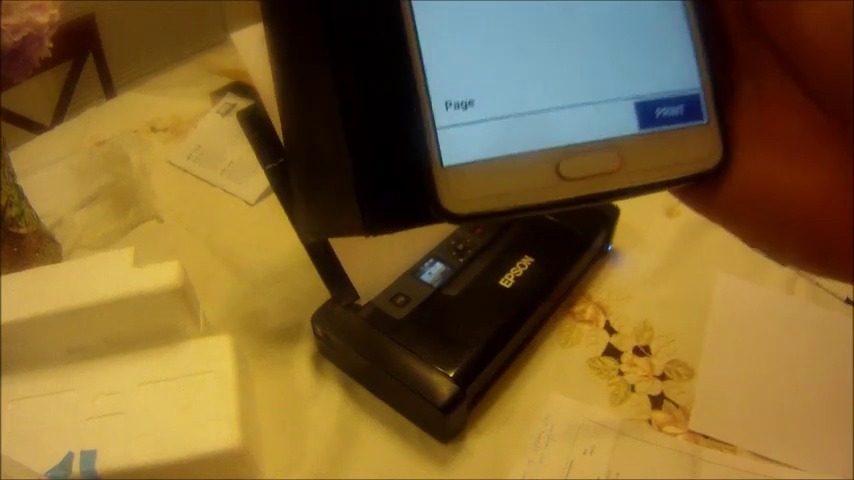